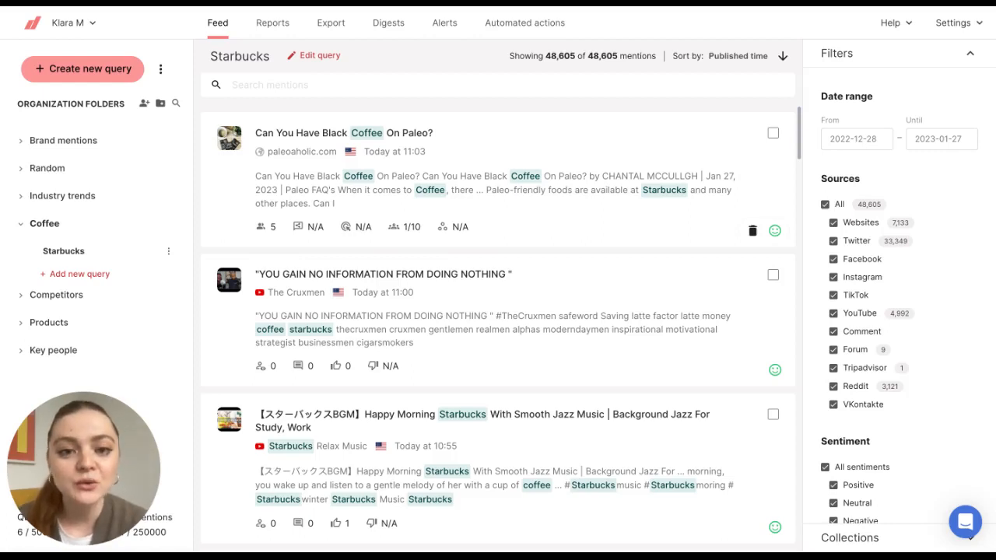
pyautogui.moveTo(423, 117)
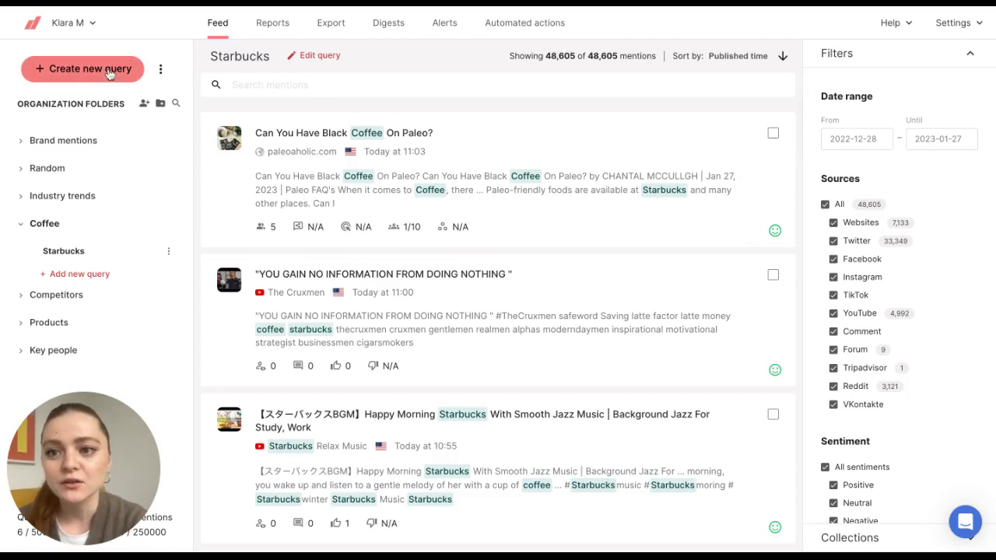
# Start creating a new query from the left sidebar
pyautogui.click(81, 68)
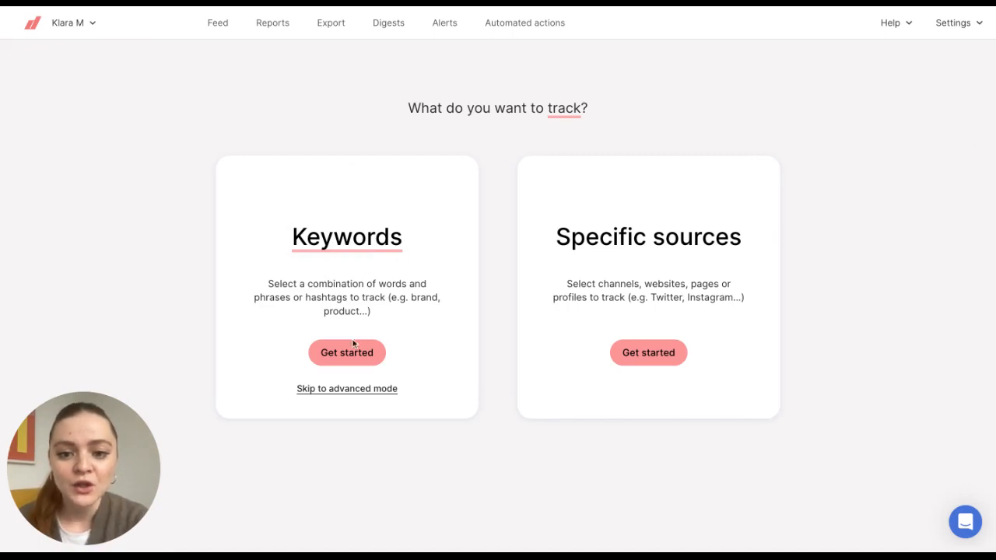
# Choose keyword tracking, bringing up the empty any/all/exclude keyword form
pyautogui.click(346, 351)
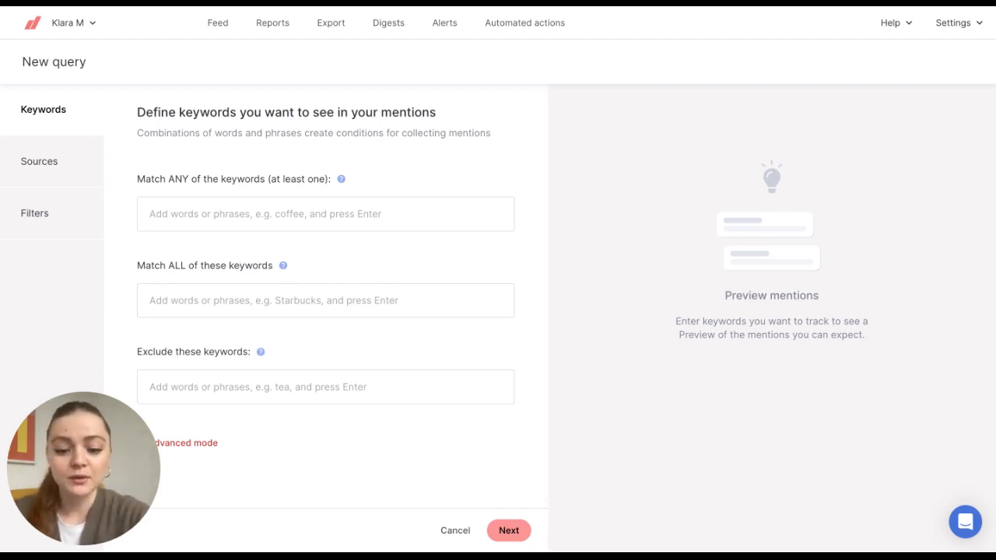
# Add costa and coffee under 'Match ANY of the keywords', re-adding coffee once
pyautogui.write('costa')
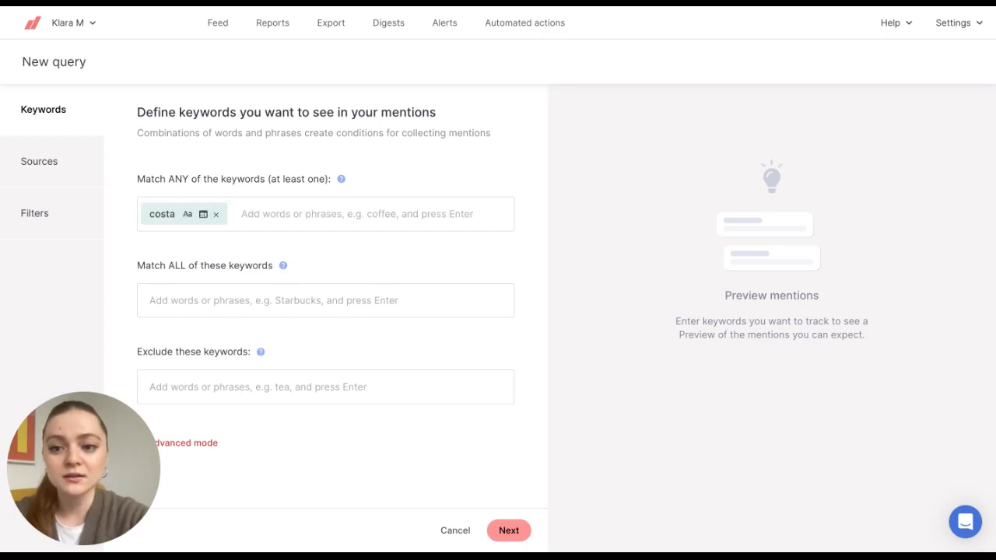
pyautogui.write('coffee')
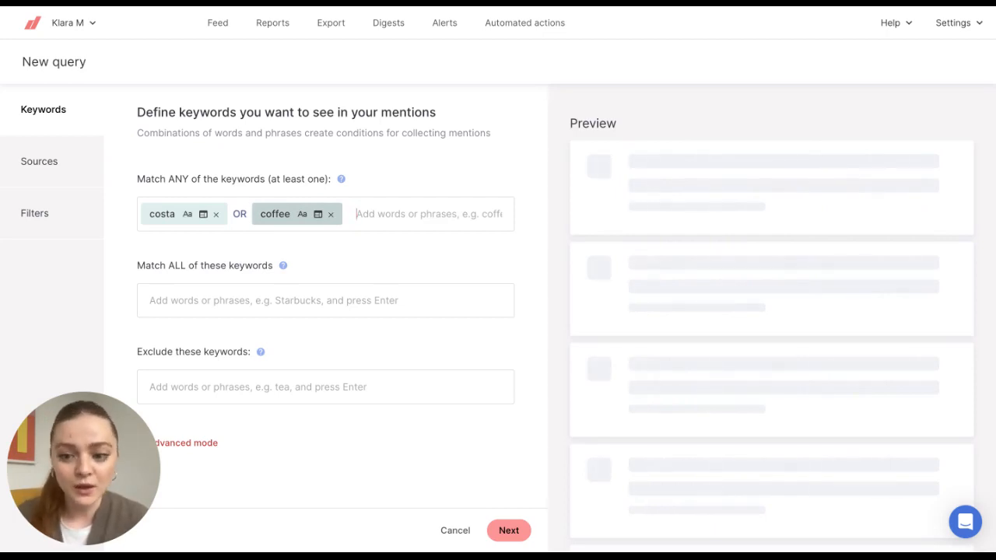
pyautogui.moveTo(302, 214)
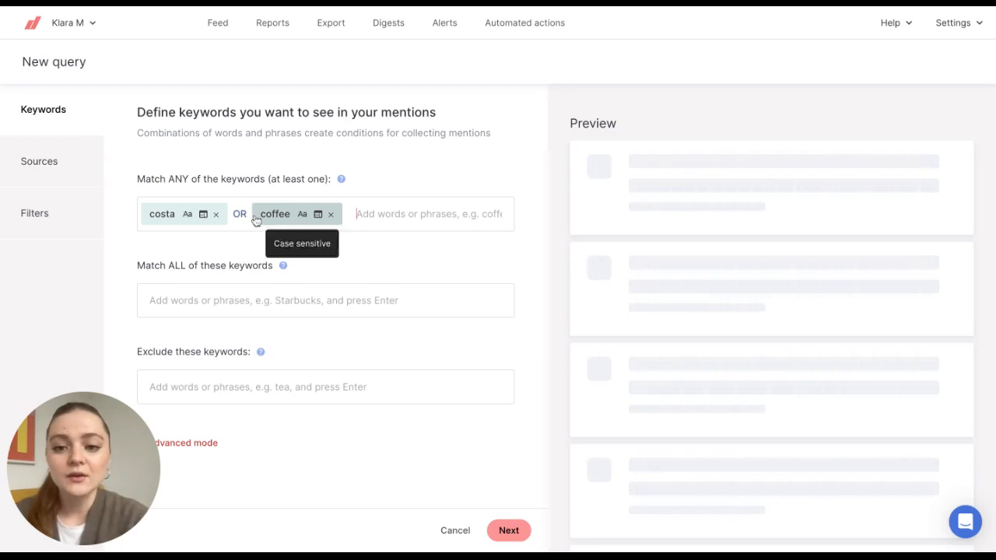
pyautogui.moveTo(195, 300)
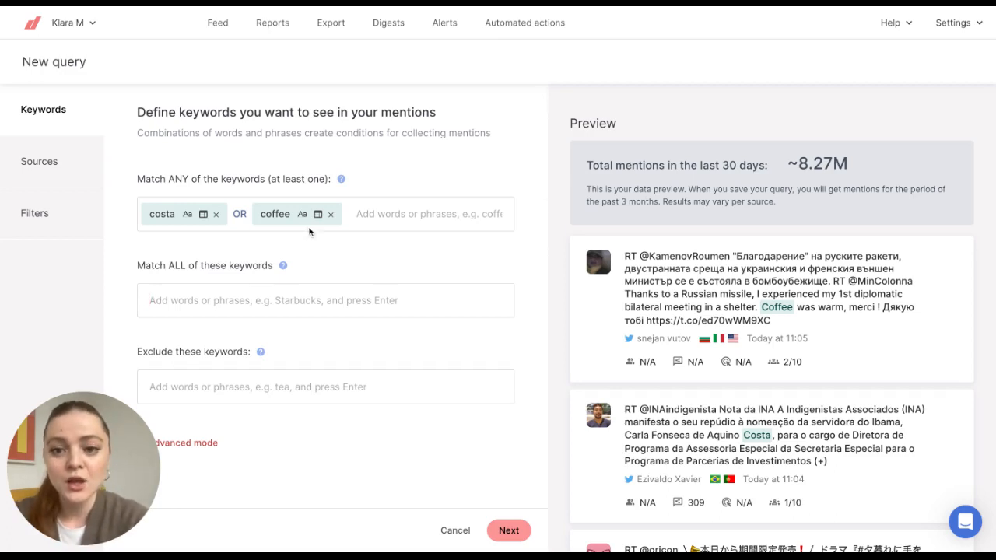
pyautogui.click(330, 214)
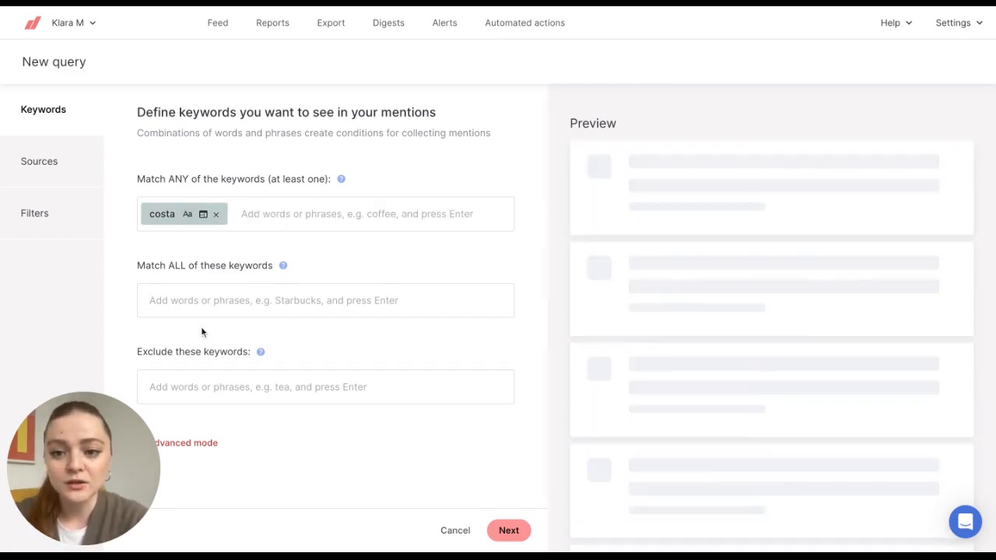
pyautogui.write('coffee')
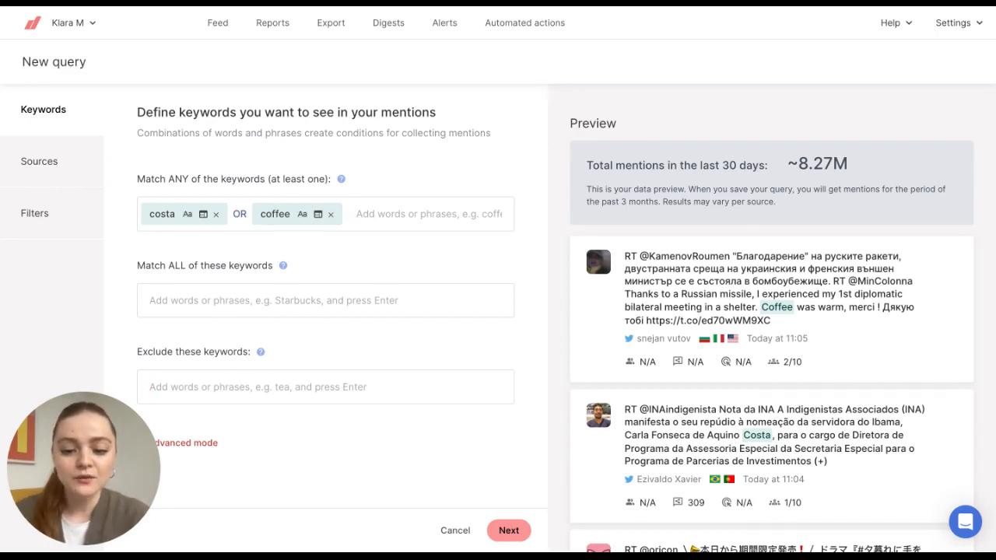
# Add starbucks under 'Exclude these keywords'
pyautogui.write('starbuck')
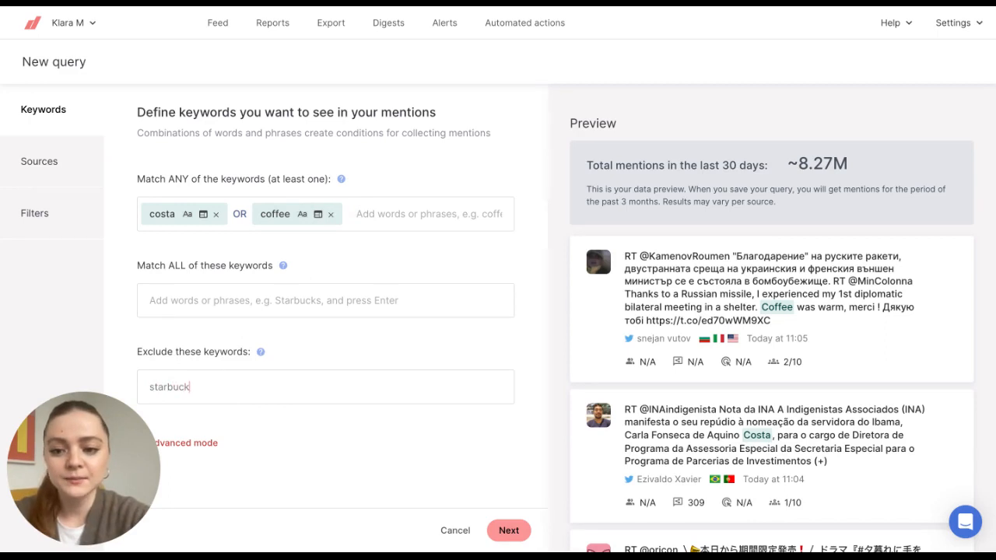
pyautogui.press('Enter')
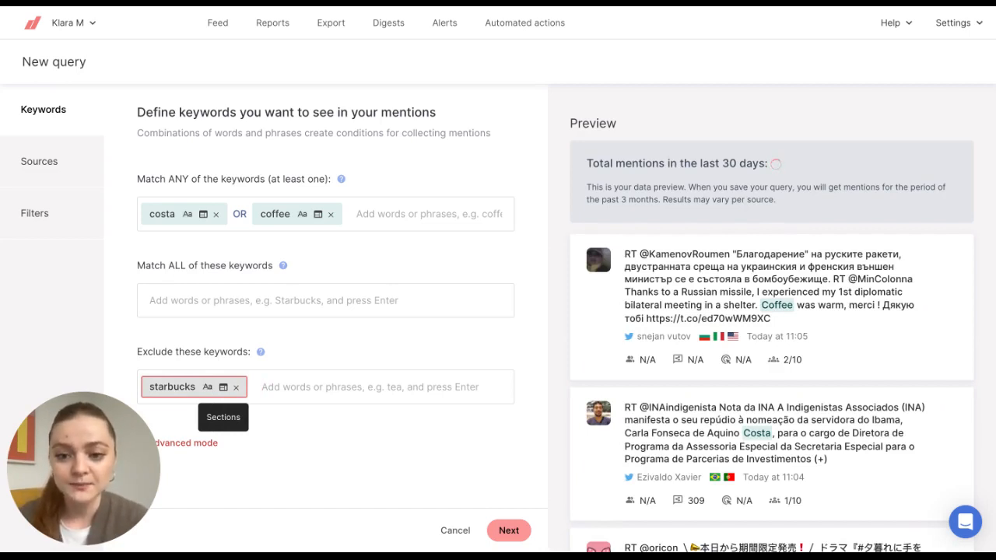
pyautogui.moveTo(488, 291)
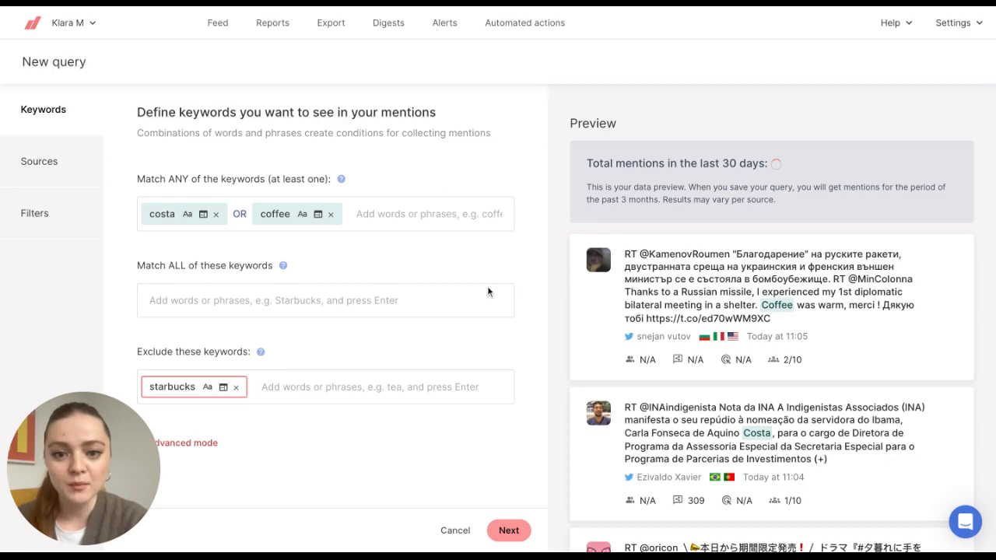
# Move to sources and switch off Instagram, keeping Twitter, YouTube and Websites
pyautogui.click(507, 529)
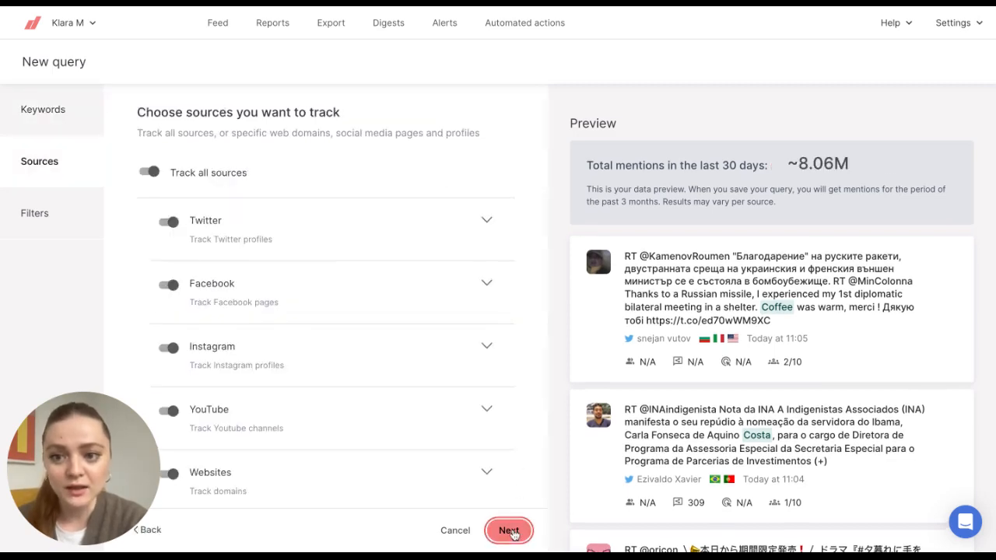
pyautogui.moveTo(311, 236)
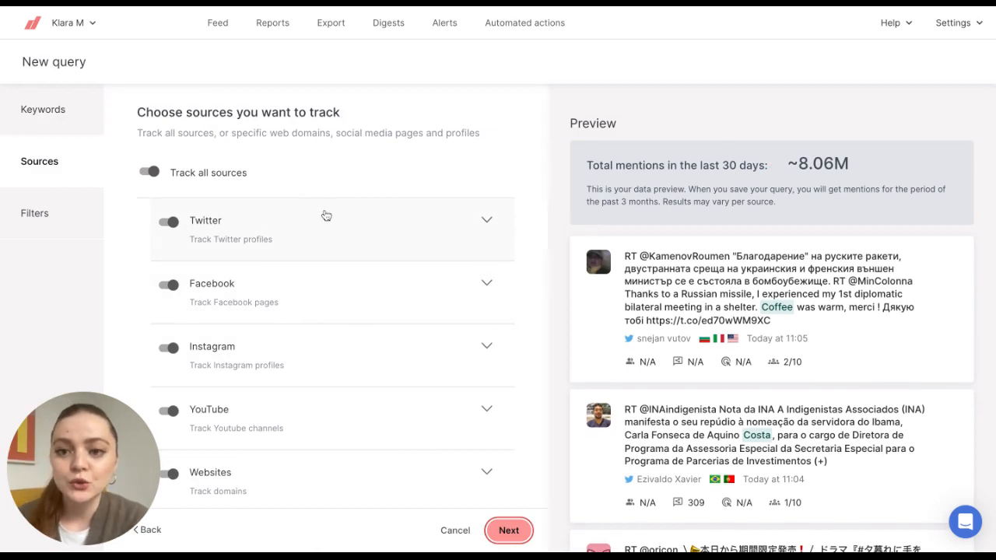
pyautogui.moveTo(325, 180)
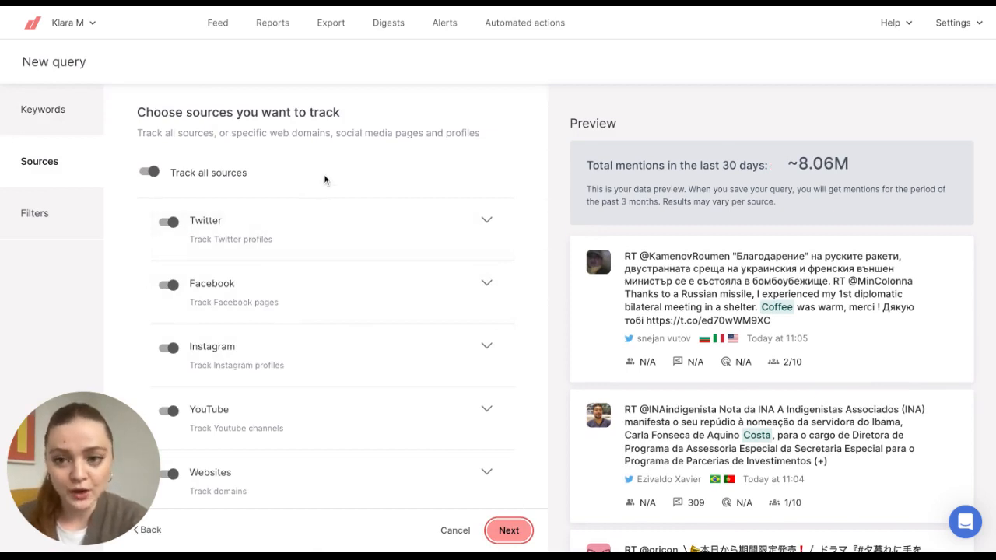
pyautogui.moveTo(250, 158)
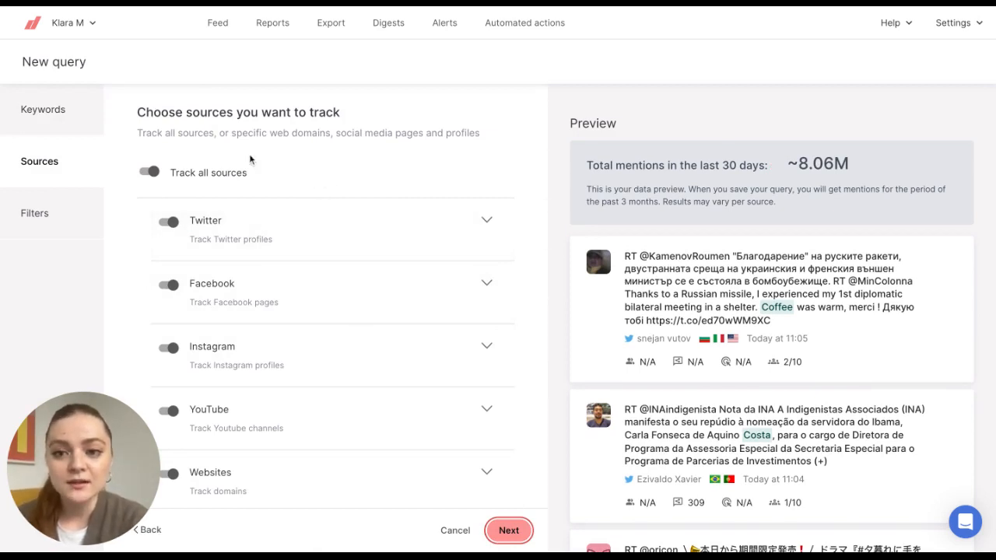
pyautogui.moveTo(264, 182)
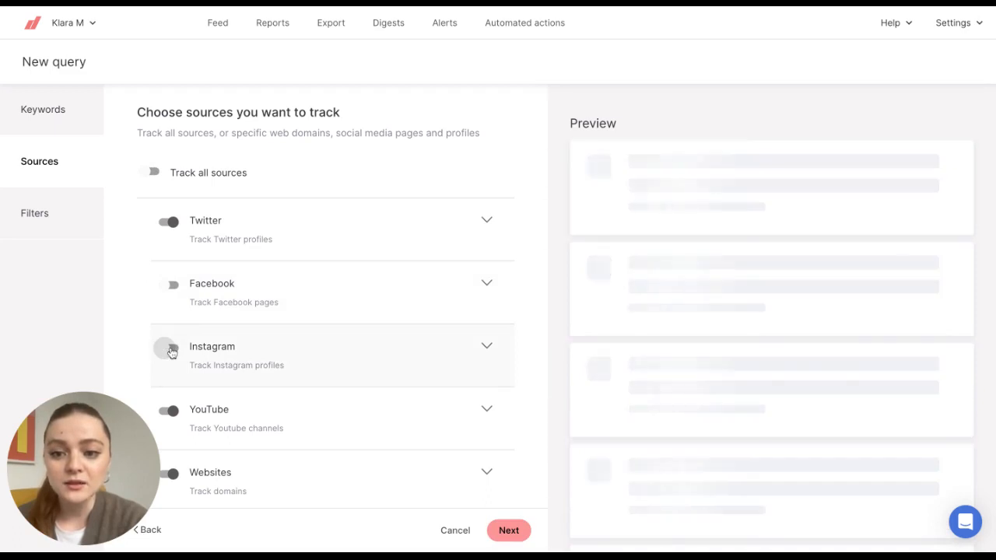
pyautogui.click(168, 348)
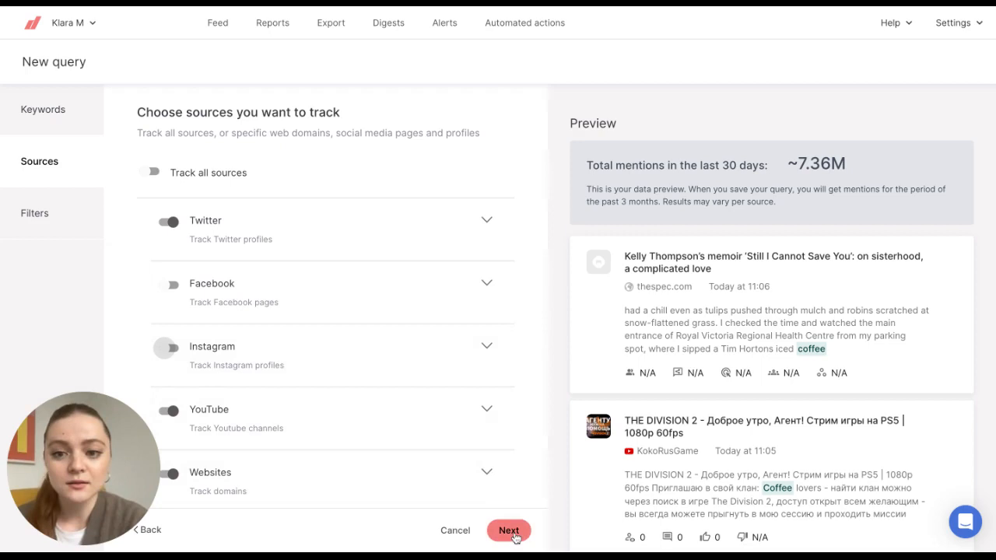
# Set the location filter to track United Kingdom and exclude United States
pyautogui.click(507, 528)
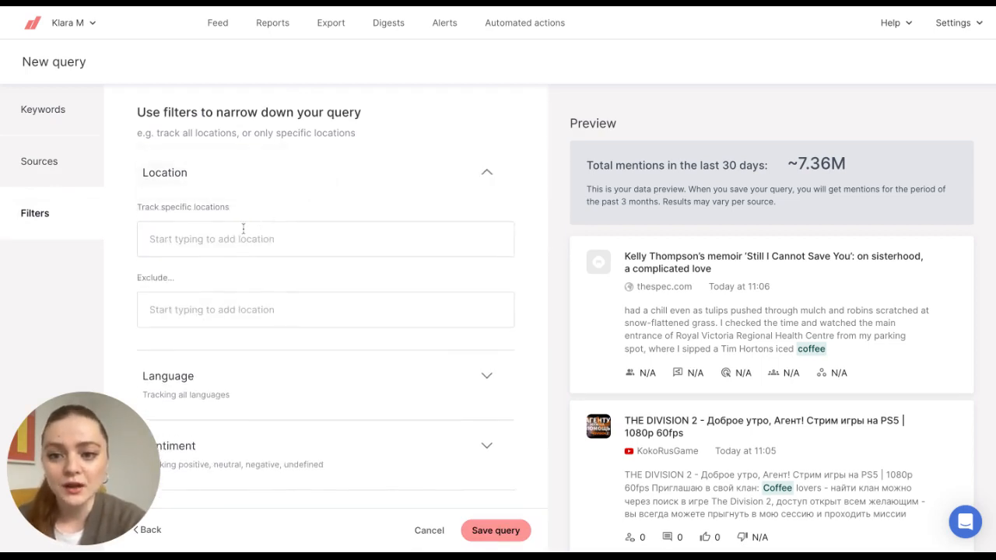
pyautogui.write('unite')
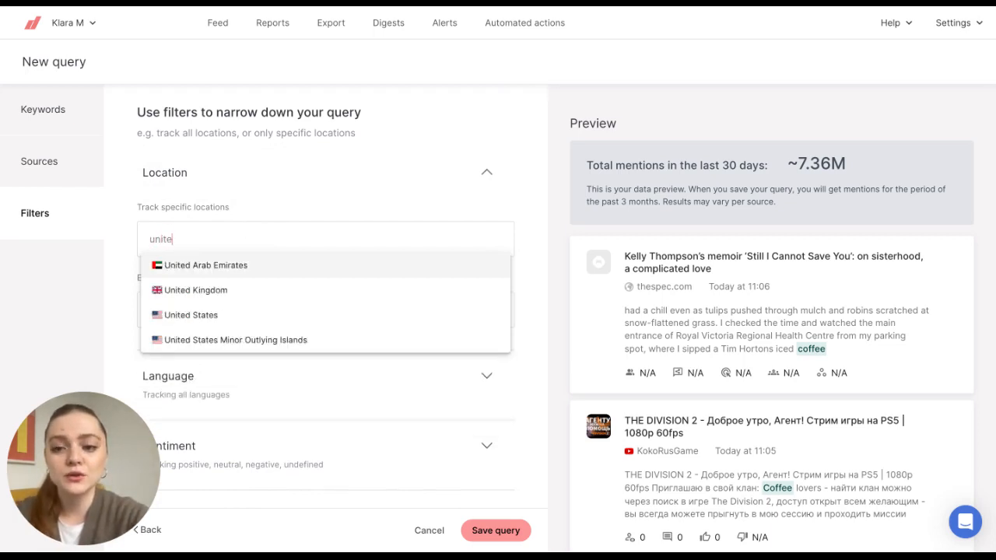
pyautogui.click(196, 290)
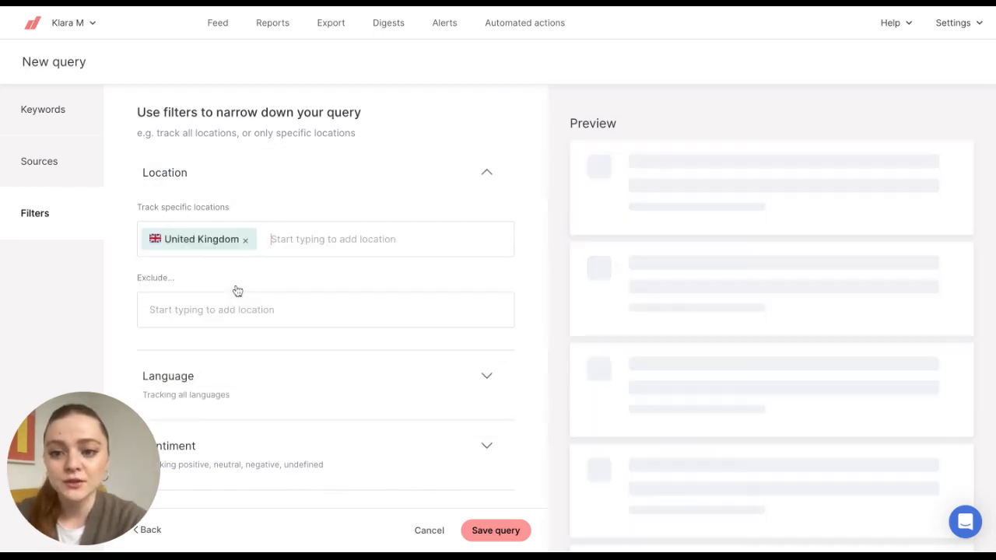
pyautogui.write('u')
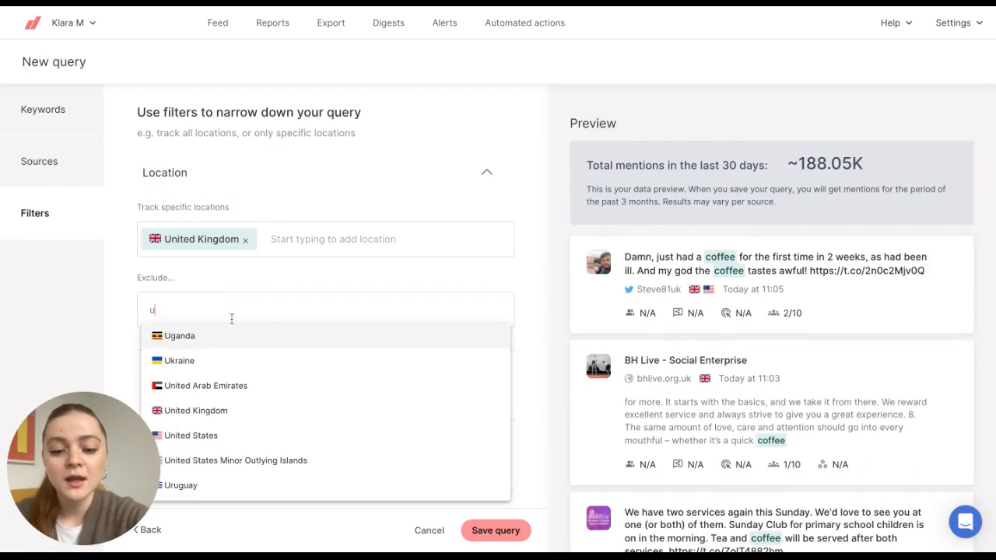
pyautogui.write('nite')
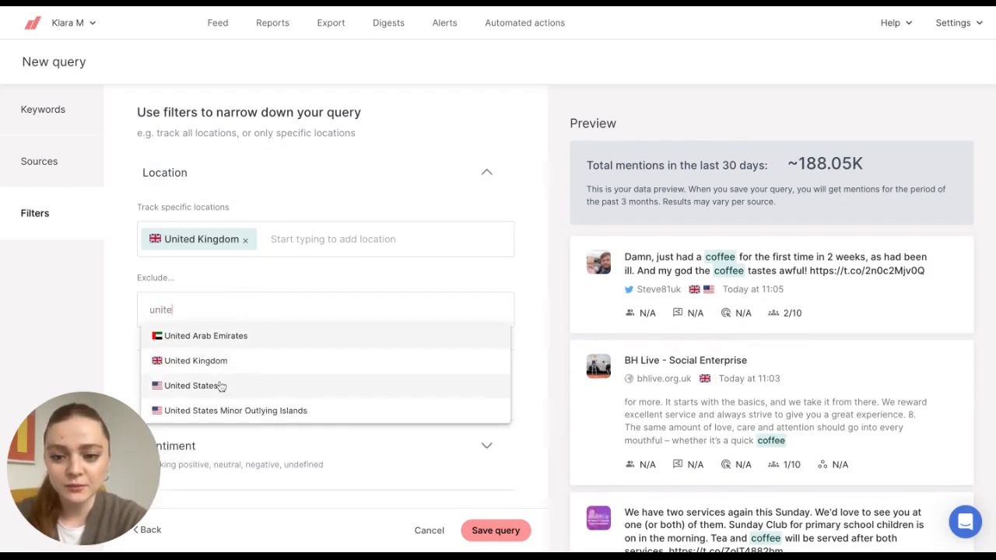
pyautogui.click(197, 386)
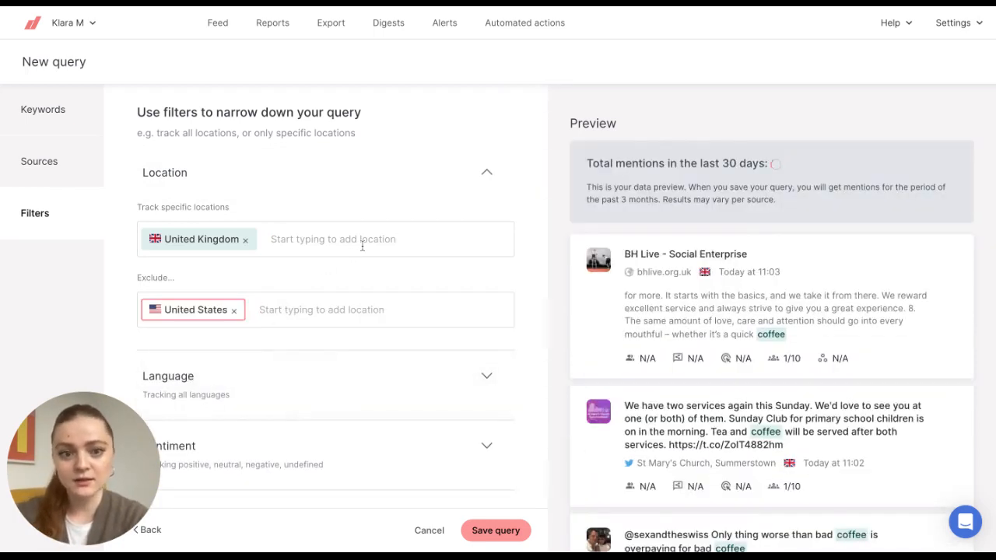
# Leave only the Negative checkbox ticked in the Sentiment filter
pyautogui.scroll(-3)
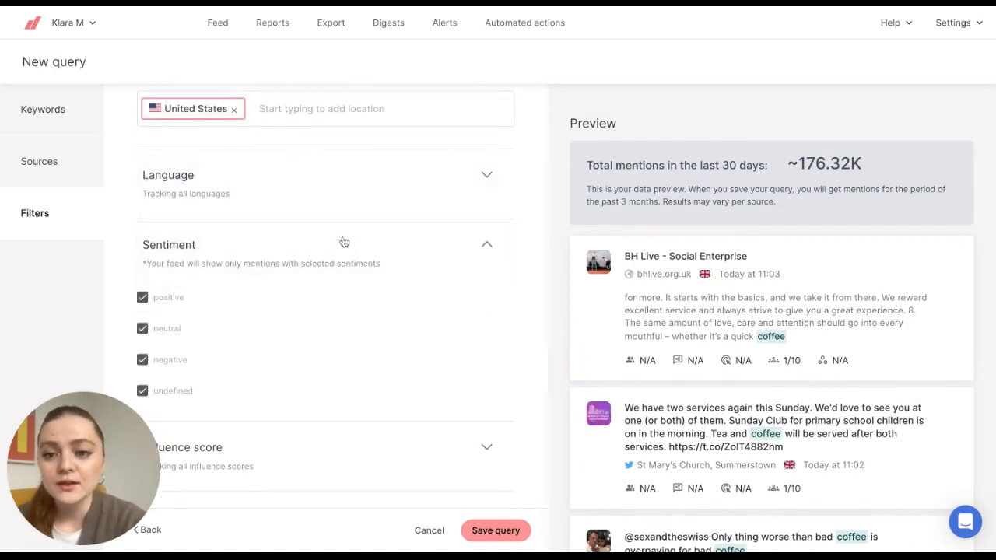
pyautogui.scroll(-3)
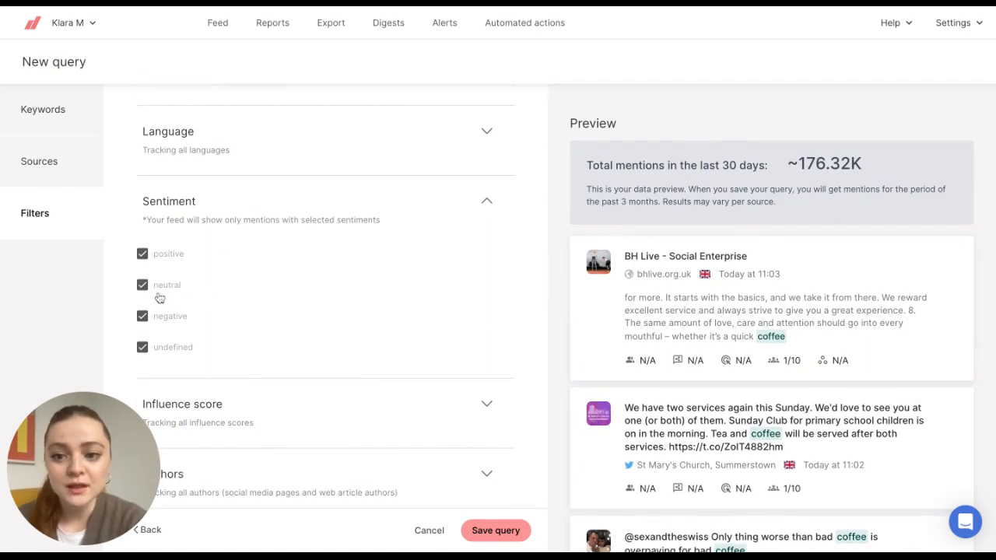
pyautogui.click(141, 347)
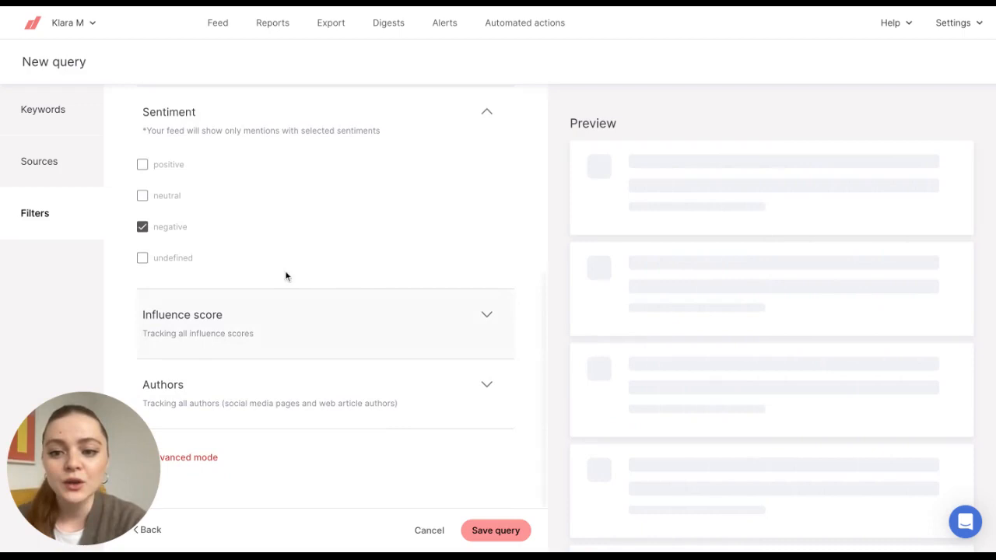
pyautogui.moveTo(242, 288)
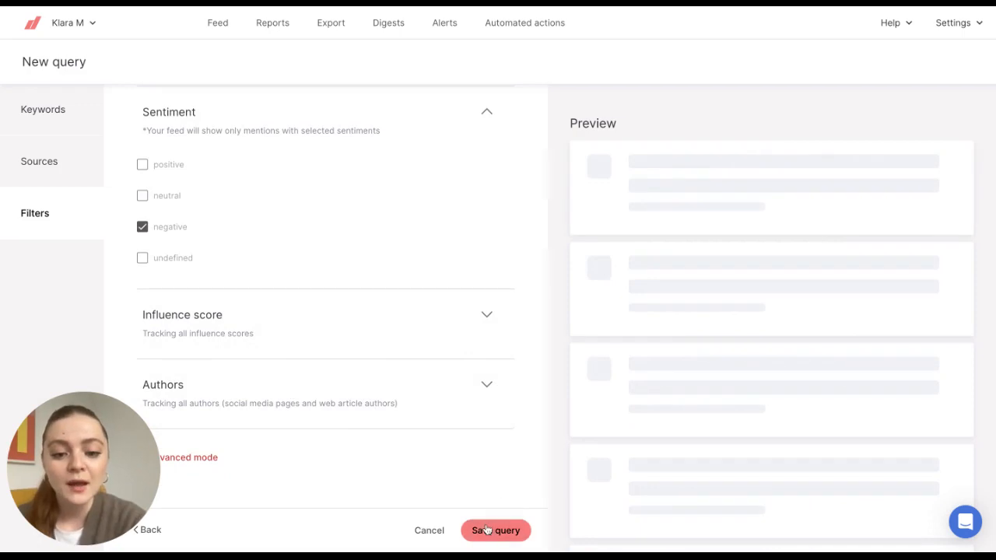
# Save the query as 'Costa Coffee' filed in the Coffee folder
pyautogui.click(495, 531)
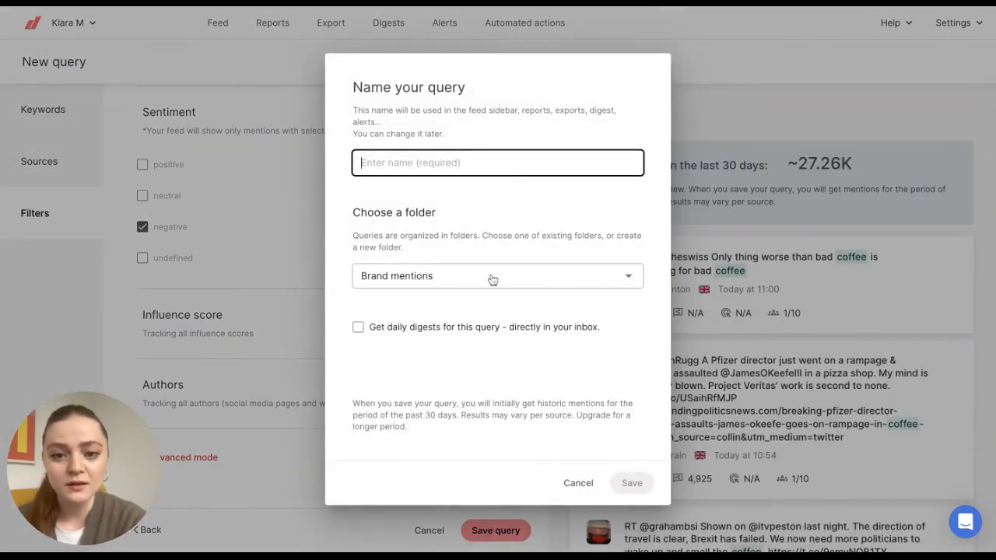
pyautogui.write('Costa Coffee')
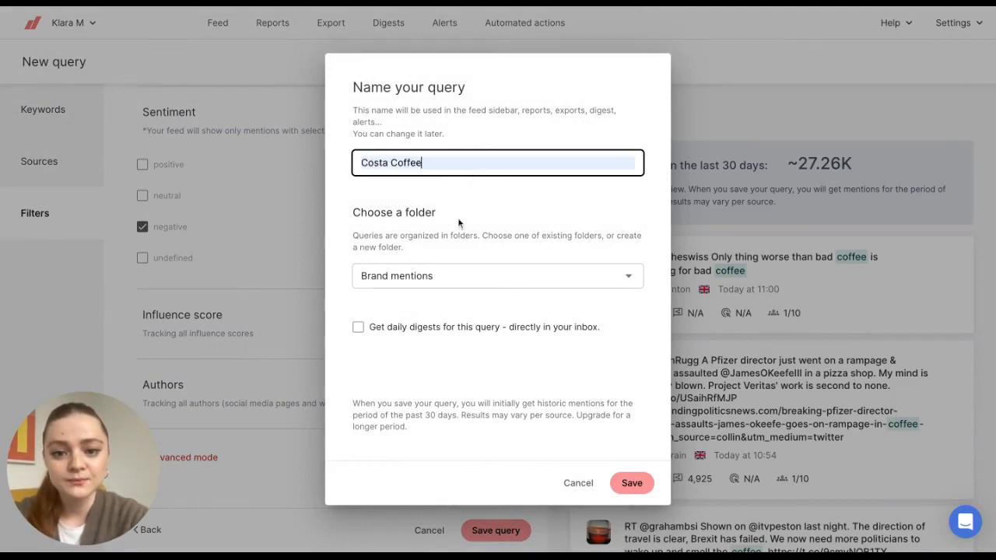
pyautogui.click(496, 276)
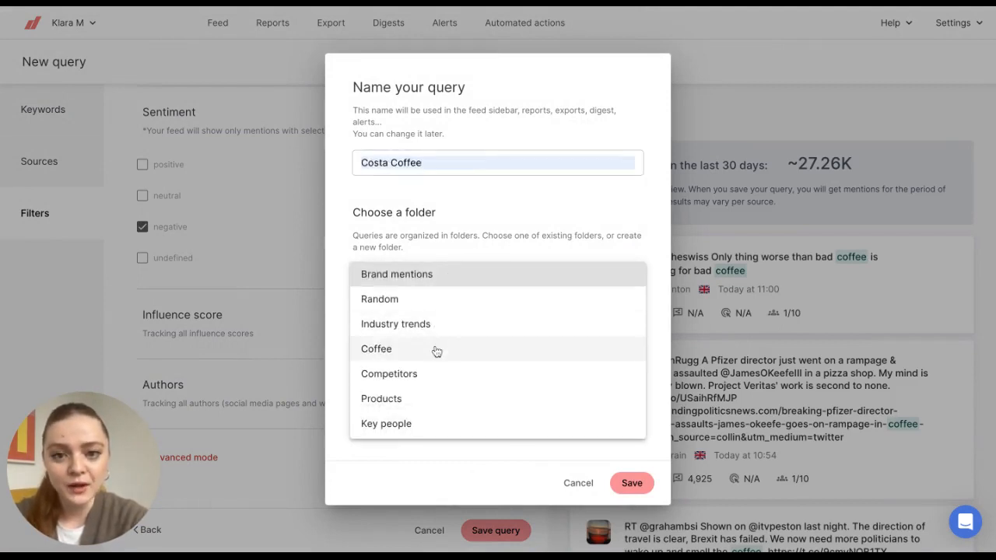
pyautogui.click(376, 349)
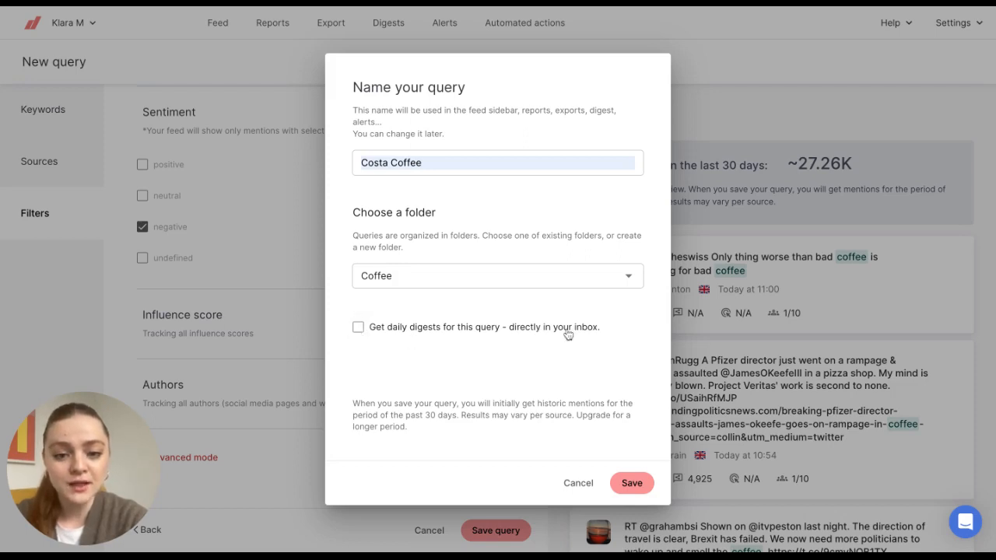
pyautogui.moveTo(574, 349)
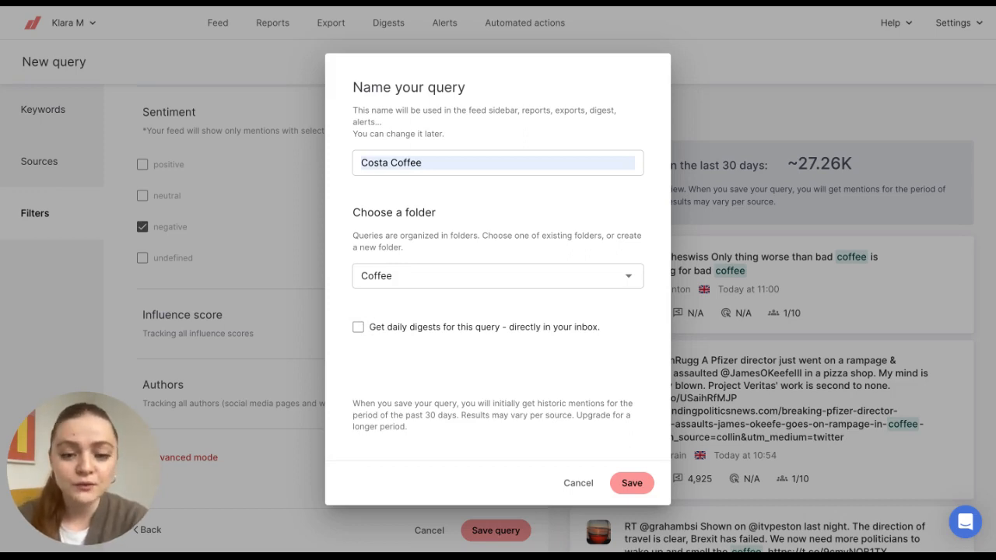
pyautogui.moveTo(424, 351)
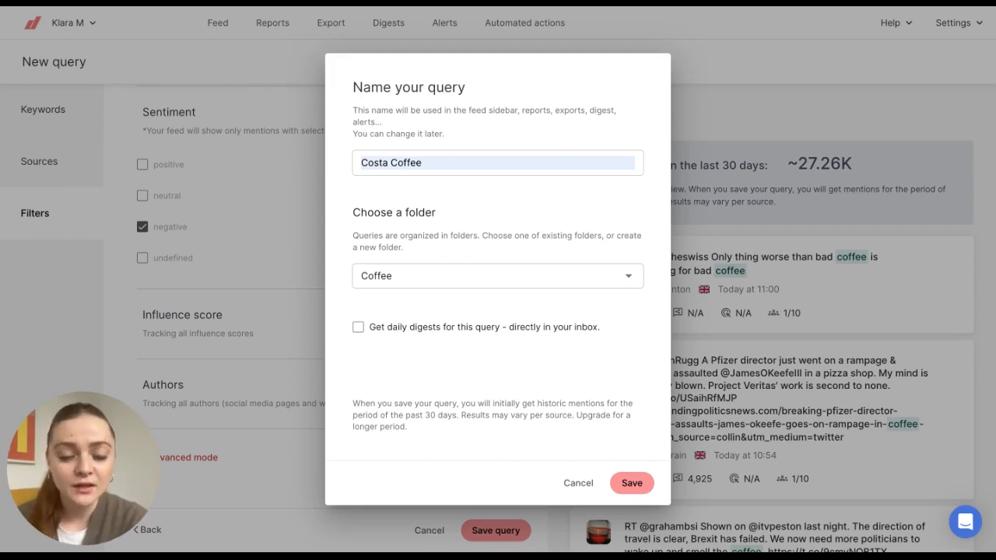
pyautogui.moveTo(445, 347)
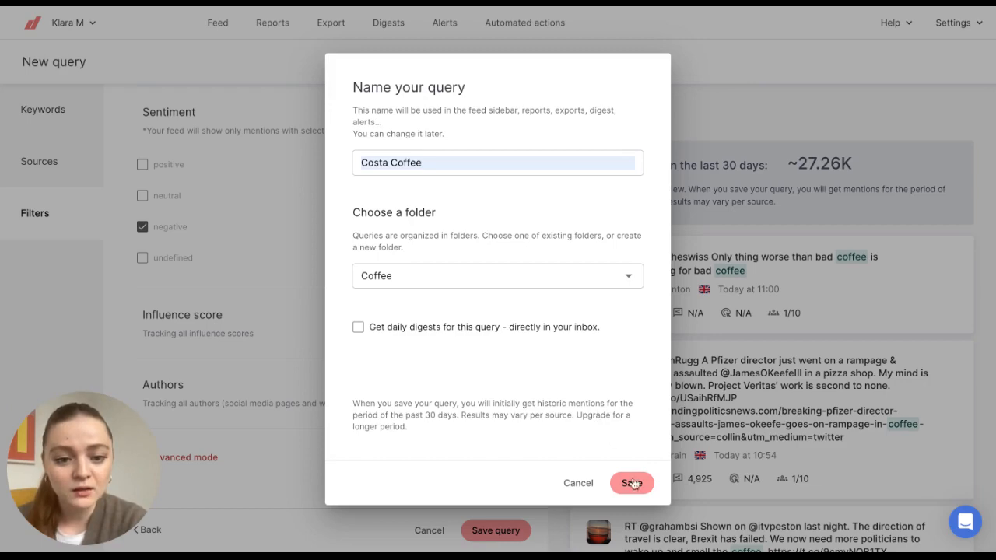
pyautogui.click(631, 482)
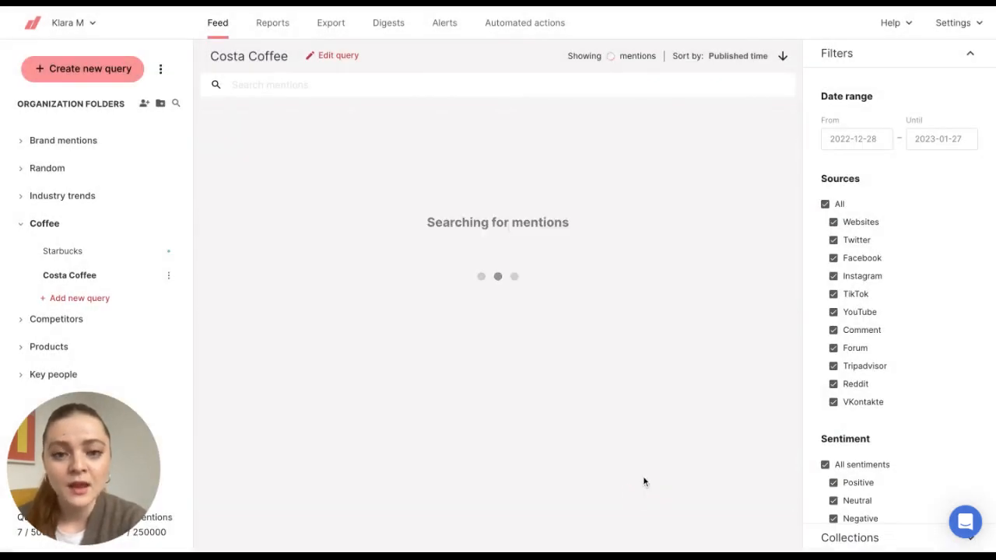
pyautogui.moveTo(489, 382)
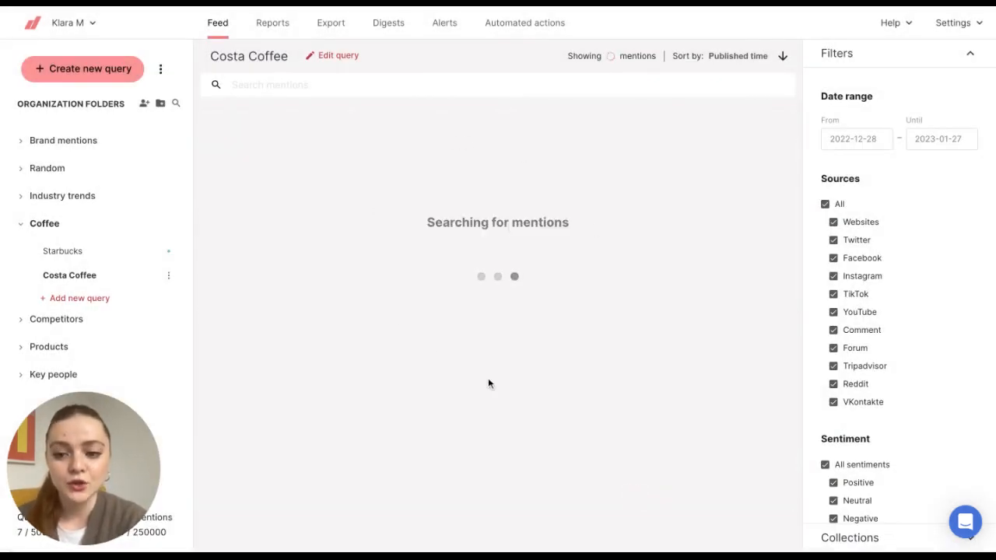